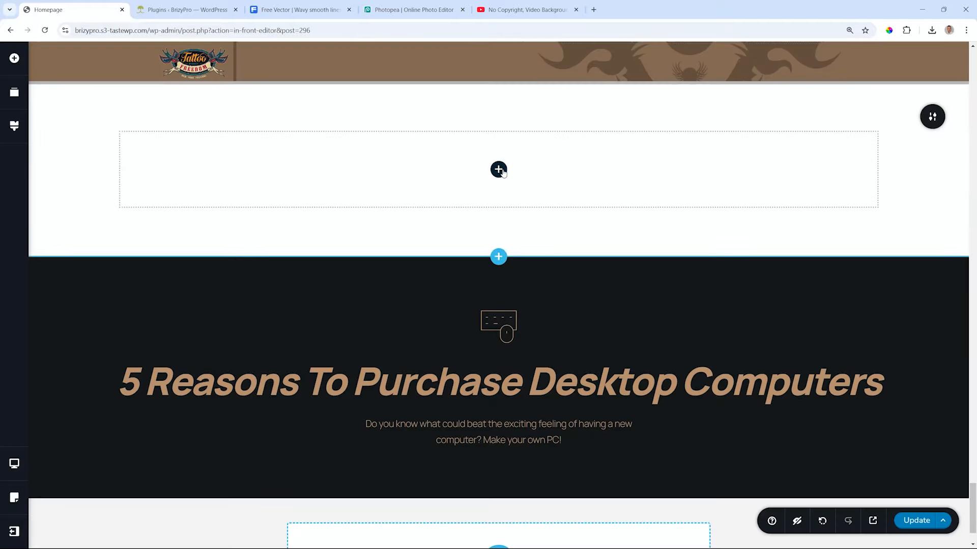
Add a YouTube Video element to the right column of the two-column row.
left_click(498, 170)
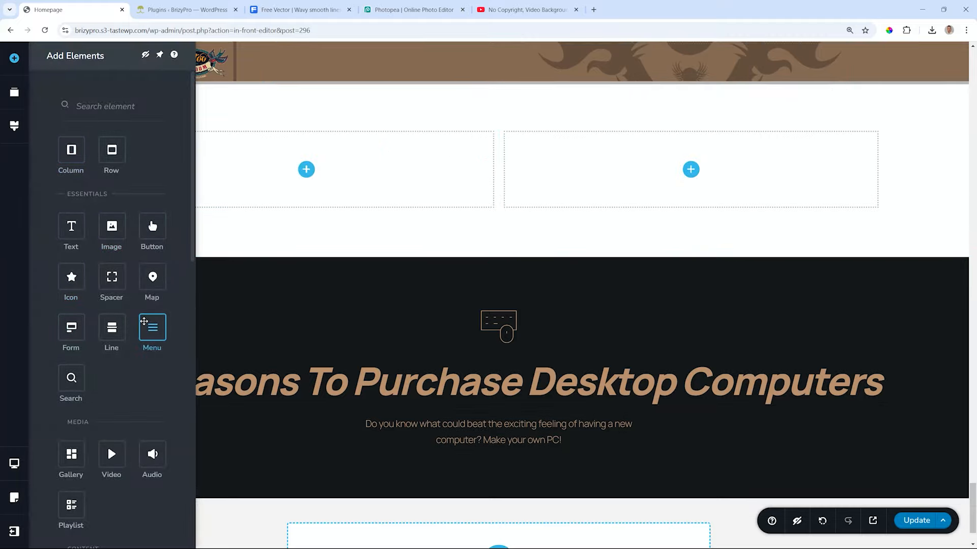
scroll("down", 3)
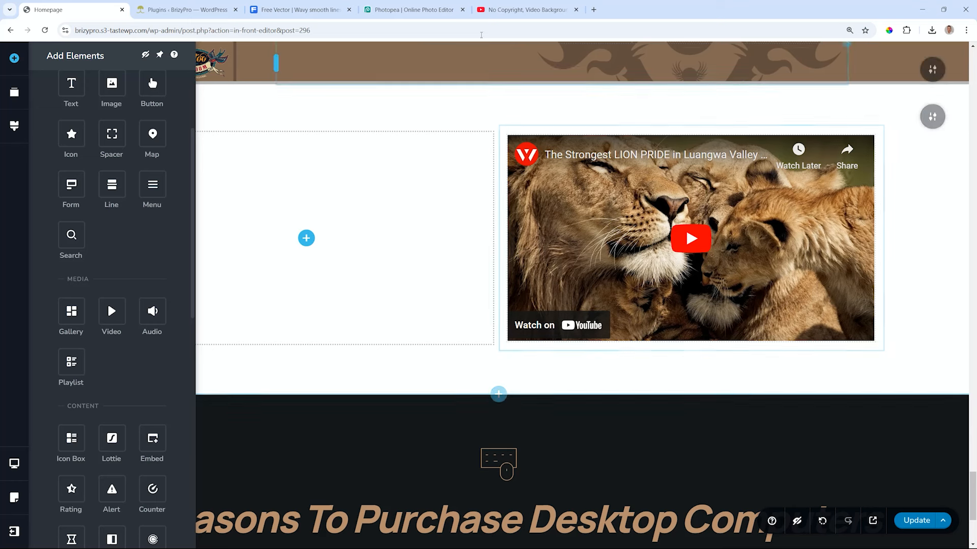
Copy the share link of the playlist's first background-loop video on YouTube.
left_click(526, 9)
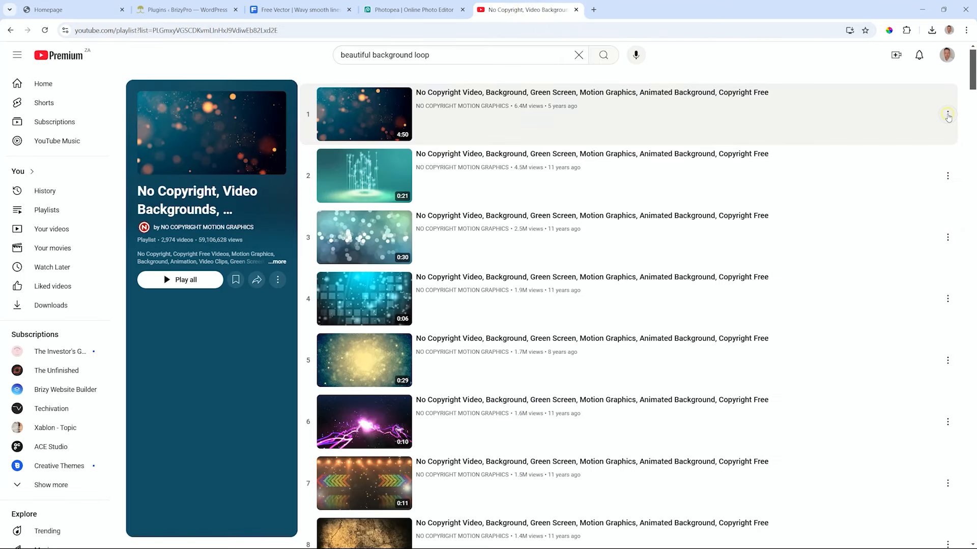
left_click(947, 117)
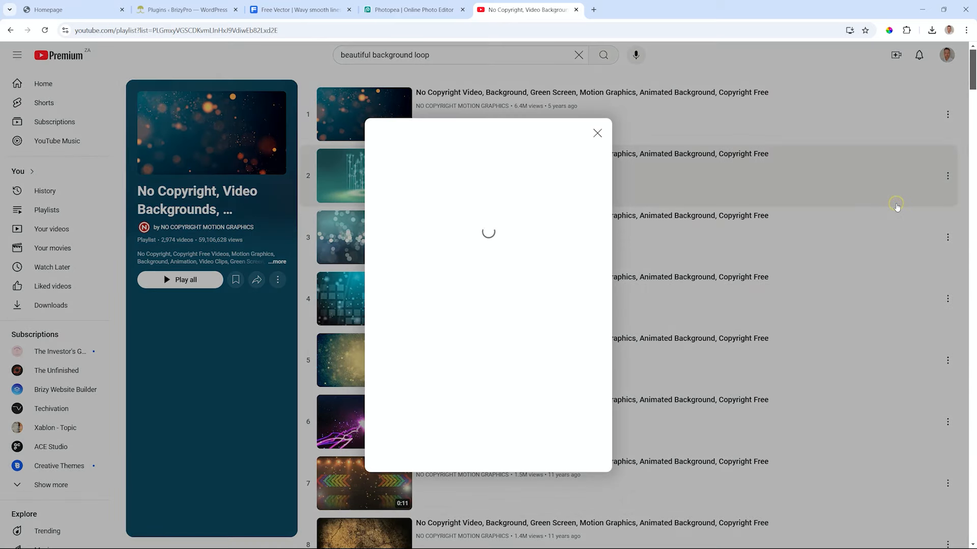
left_click(579, 345)
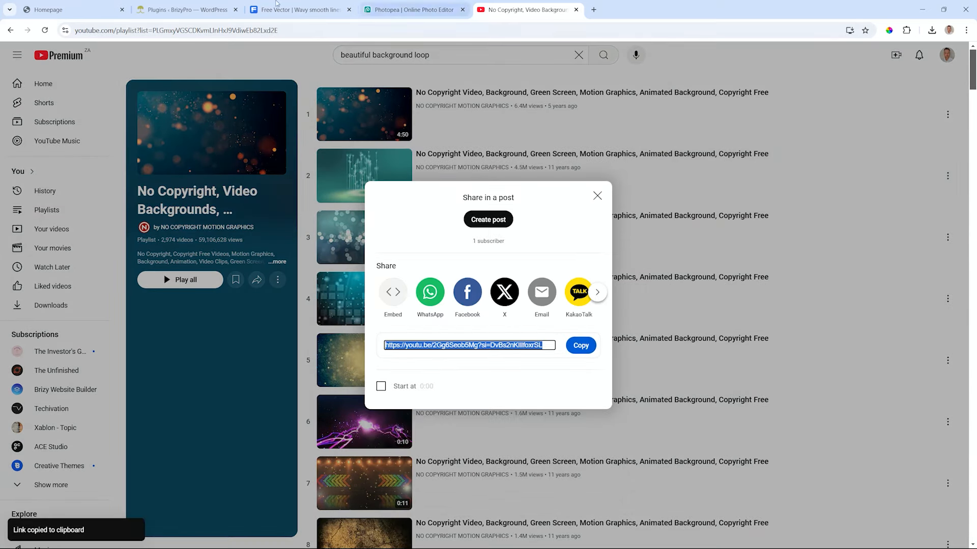
Return to the Brizy editor and open the video element's settings.
left_click(72, 9)
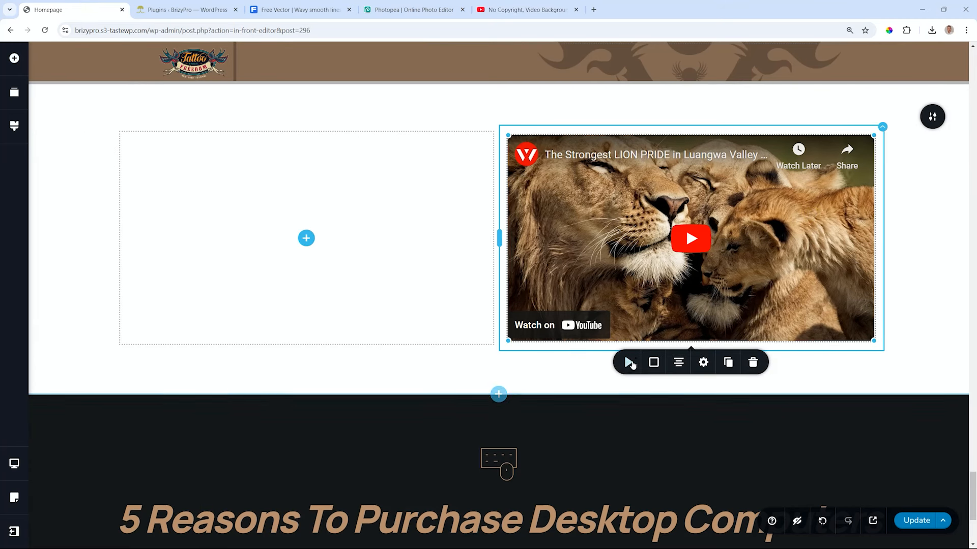
left_click(702, 363)
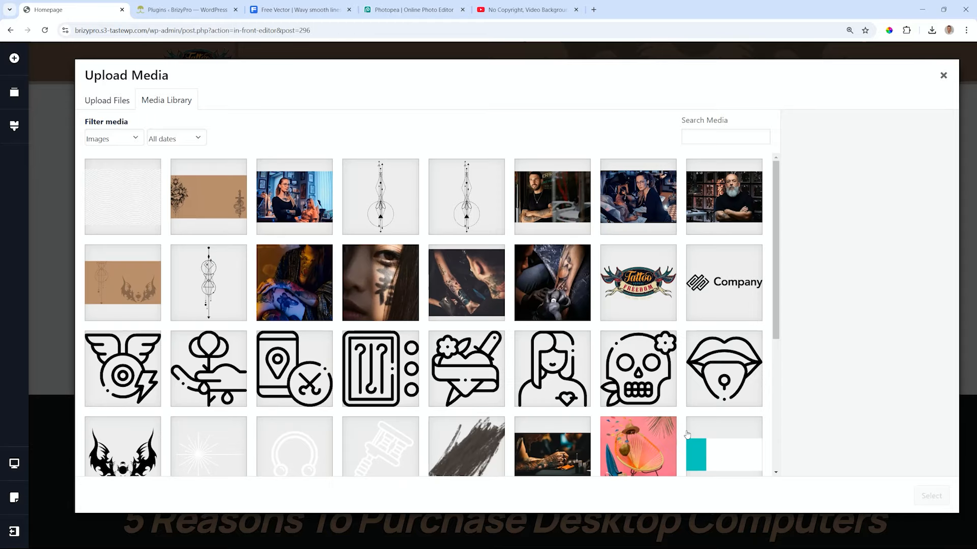
mouse_move(441, 219)
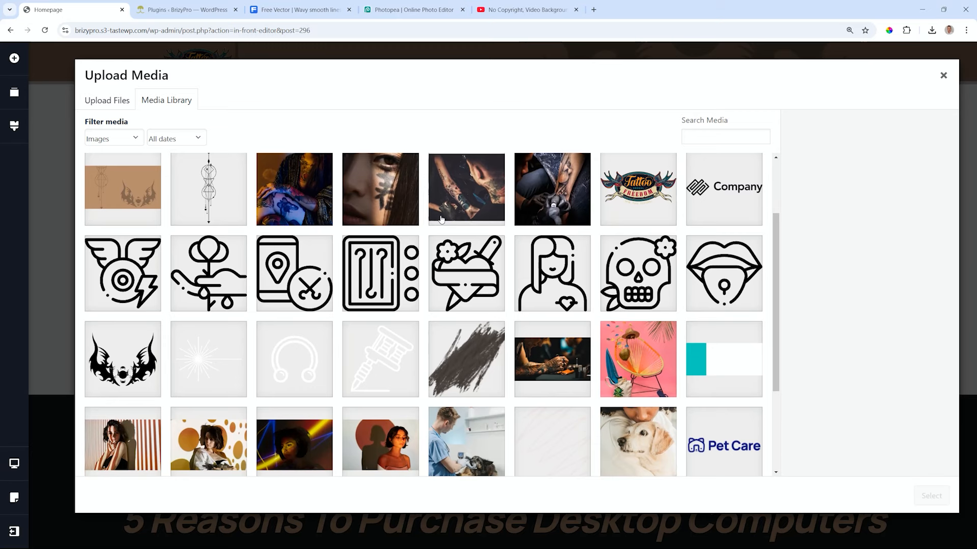
mouse_move(140, 358)
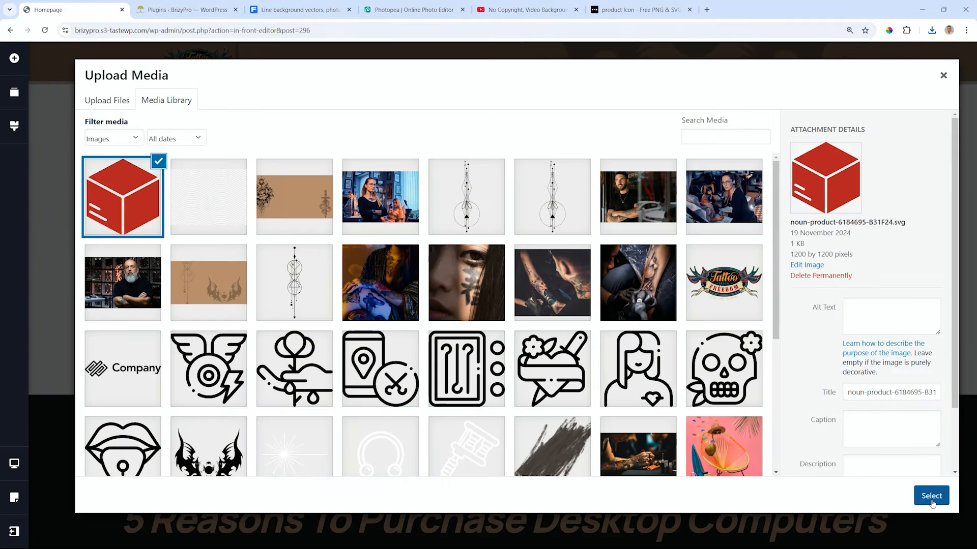
Apply the red box SVG as the video mask with Size Fit and Repeat tiling.
left_click(930, 496)
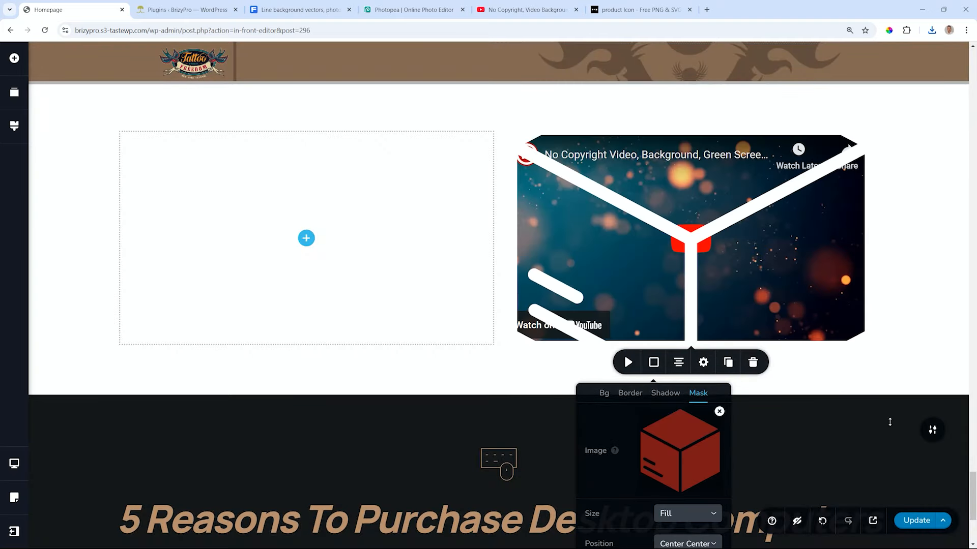
scroll("down", 3)
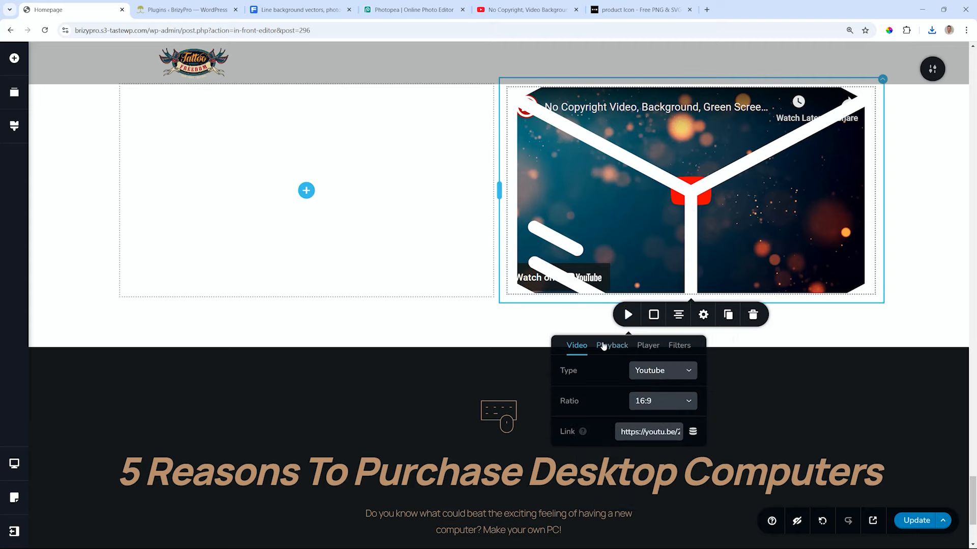
left_click(648, 345)
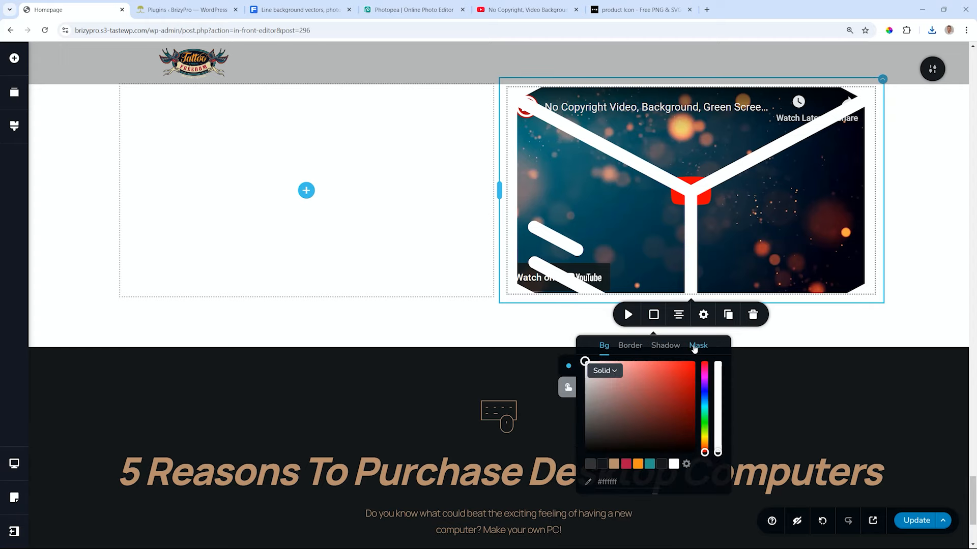
left_click(697, 345)
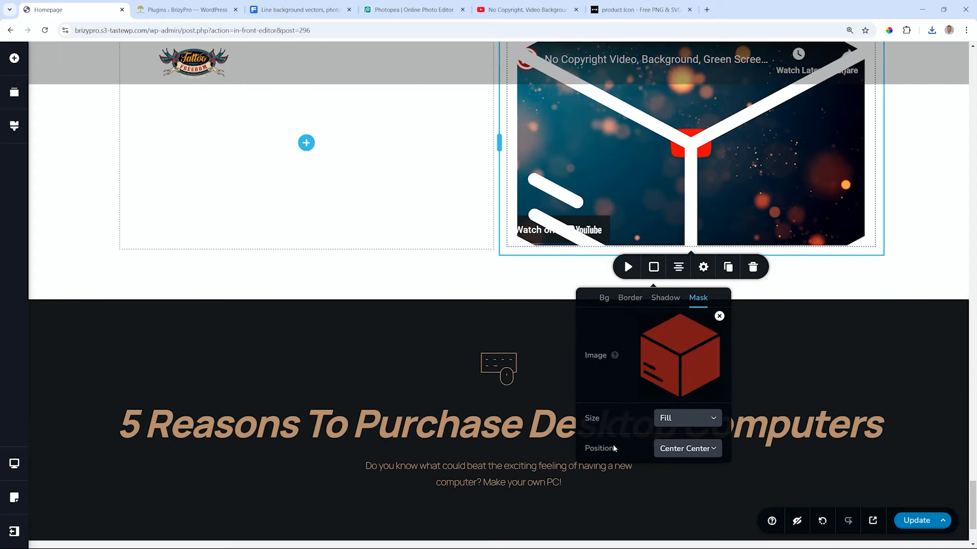
left_click(688, 418)
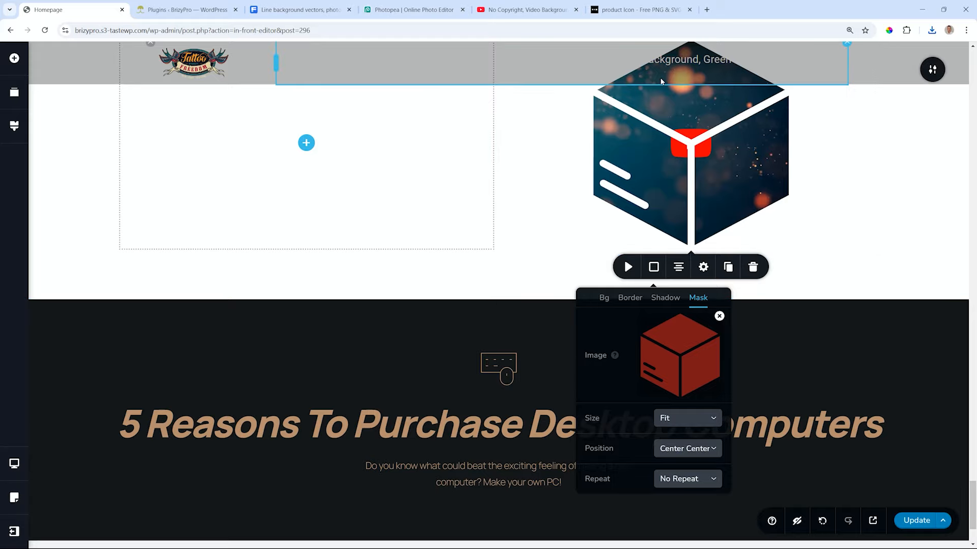
left_click(686, 479)
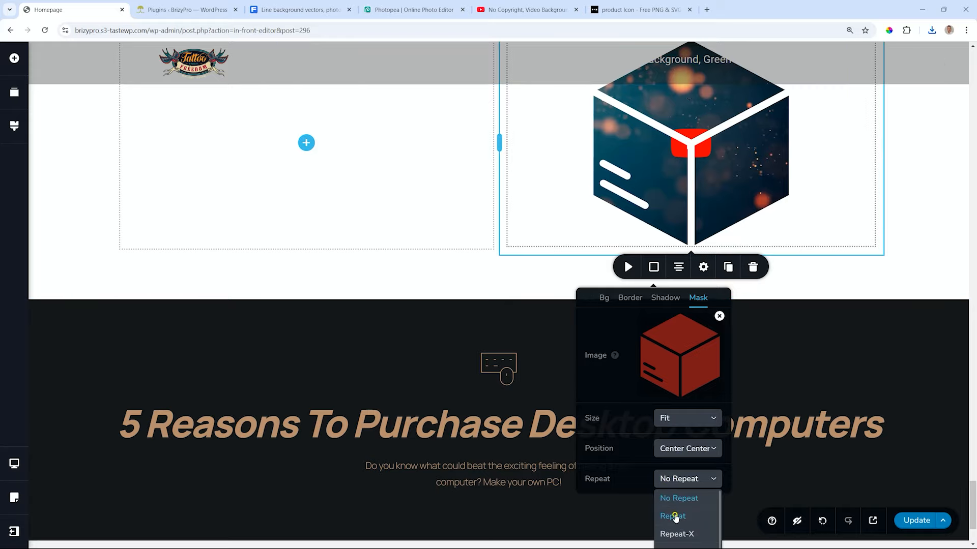
left_click(672, 516)
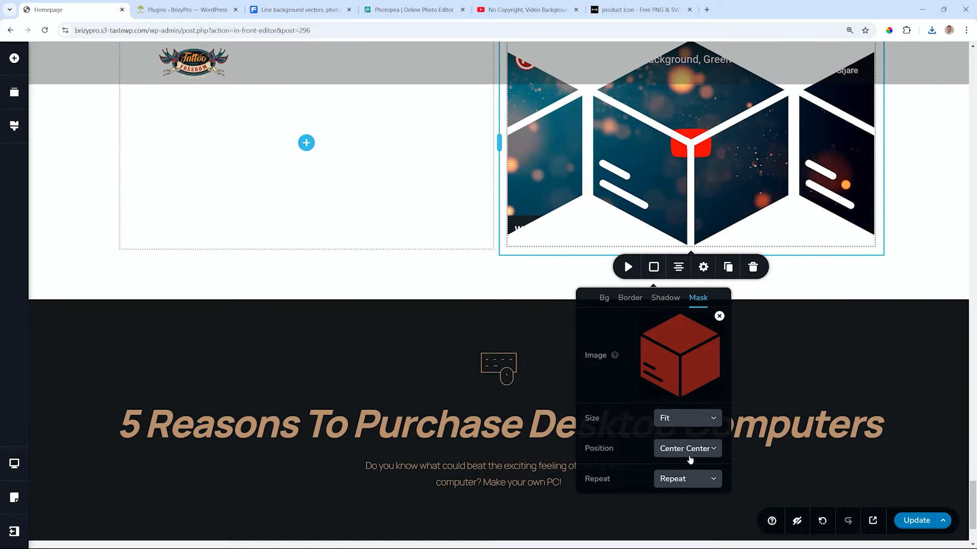
left_click(688, 449)
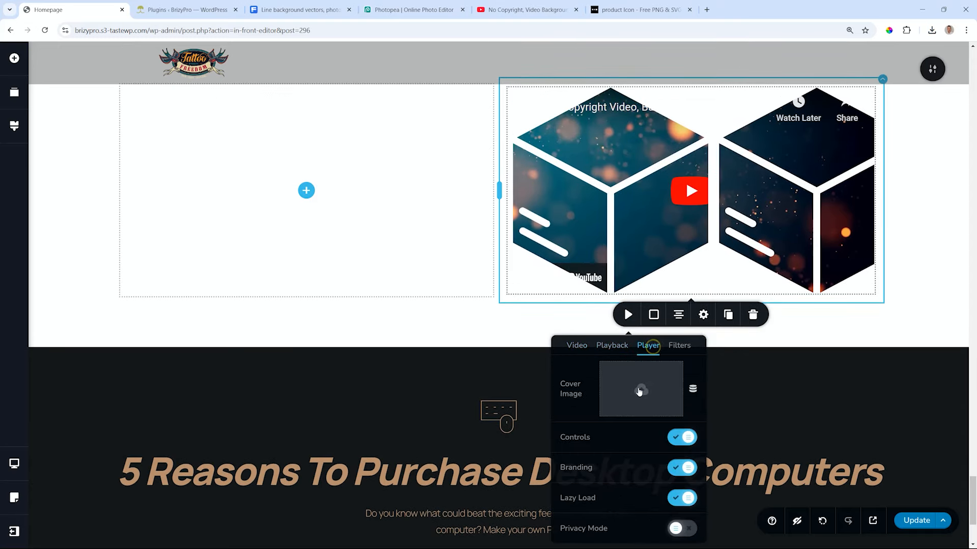
Give the video a bearded-man cover image, then centre and remove the box mask.
left_click(641, 389)
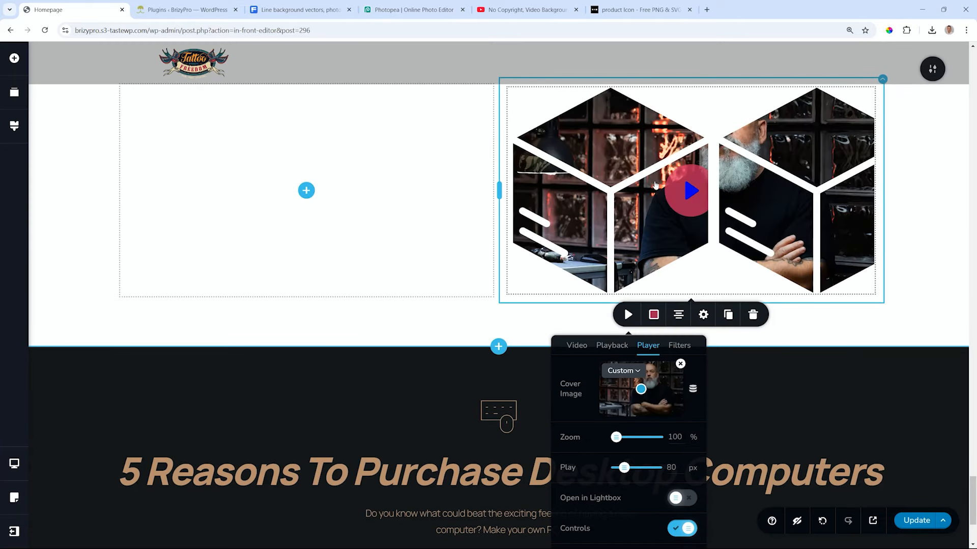
left_click(680, 363)
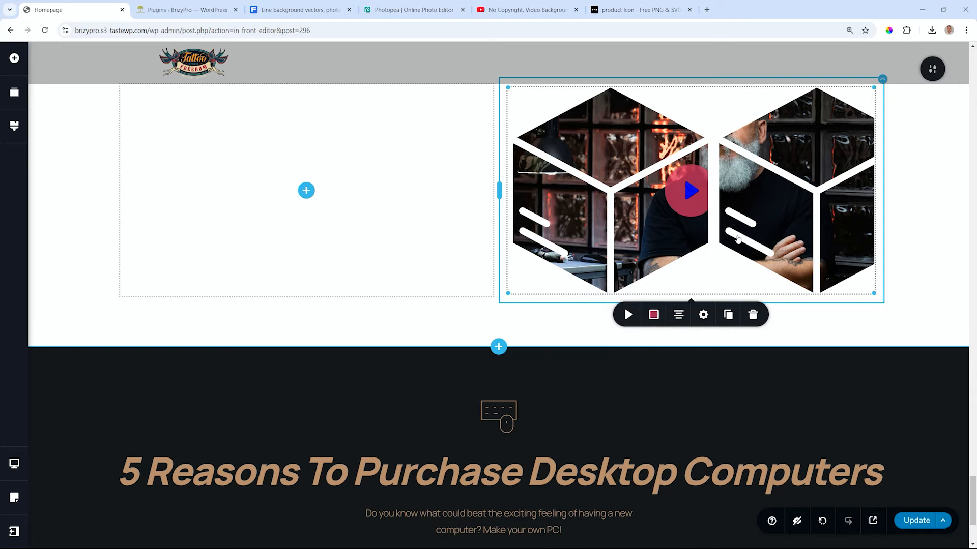
mouse_move(691, 212)
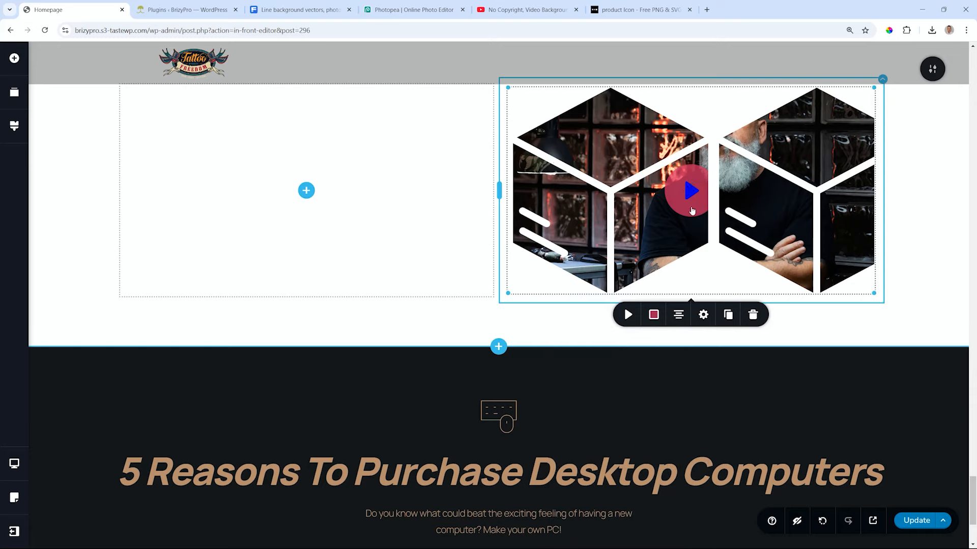
left_click(653, 315)
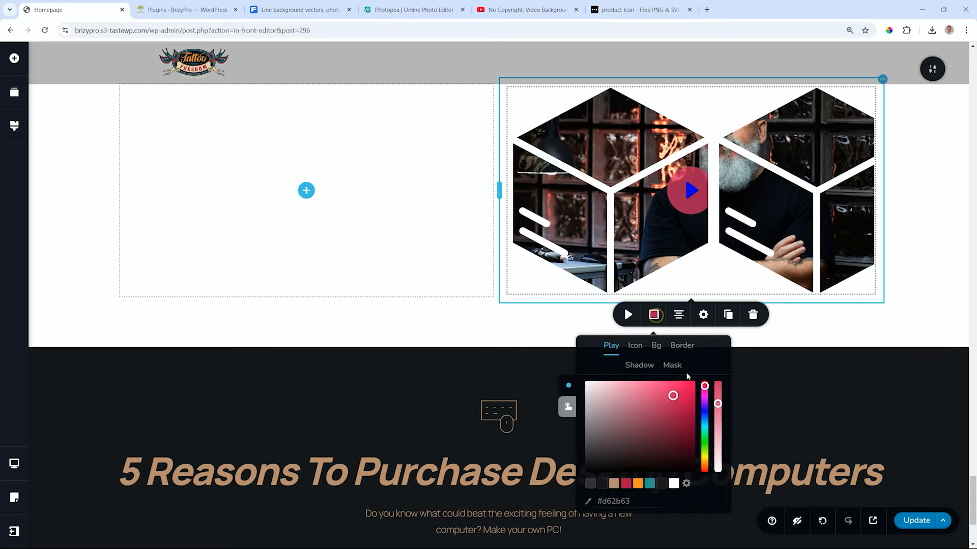
left_click(671, 365)
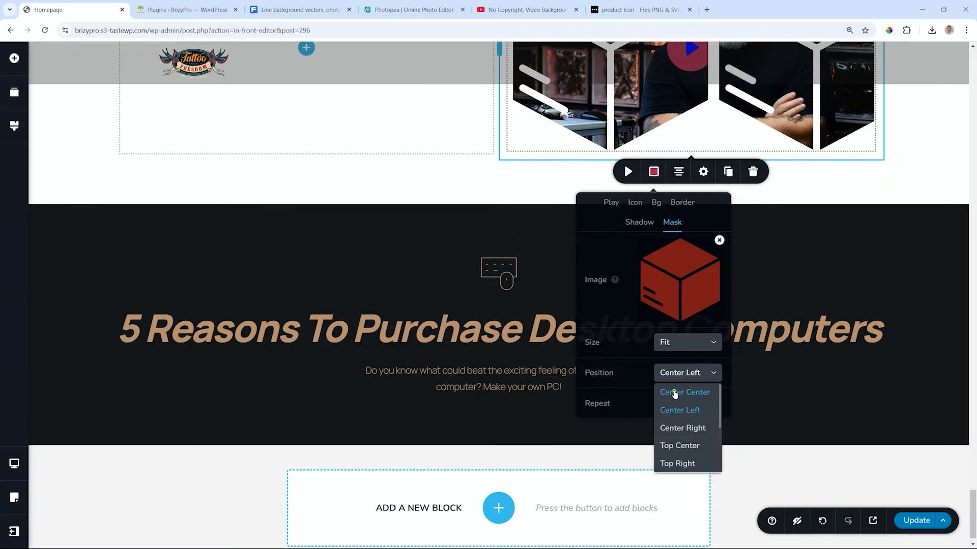
left_click(685, 392)
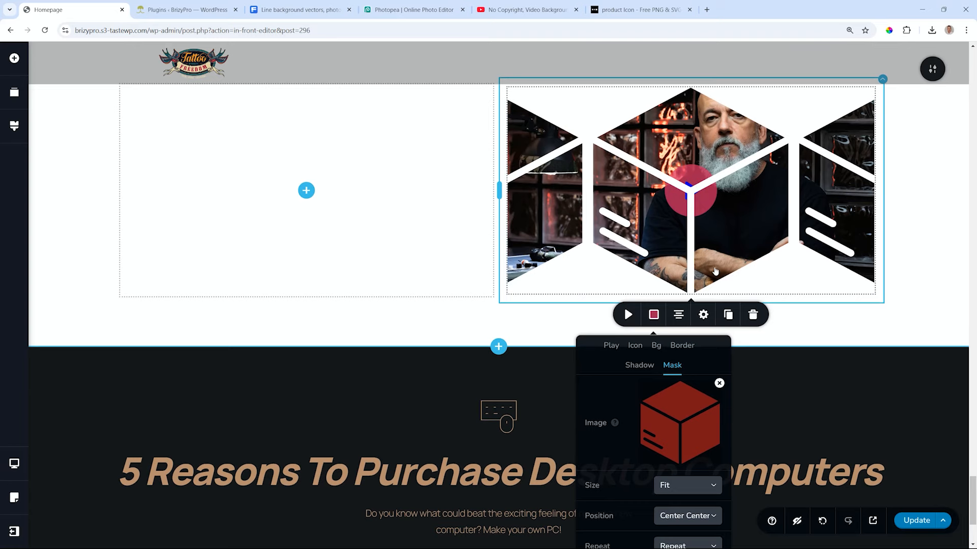
left_click(686, 452)
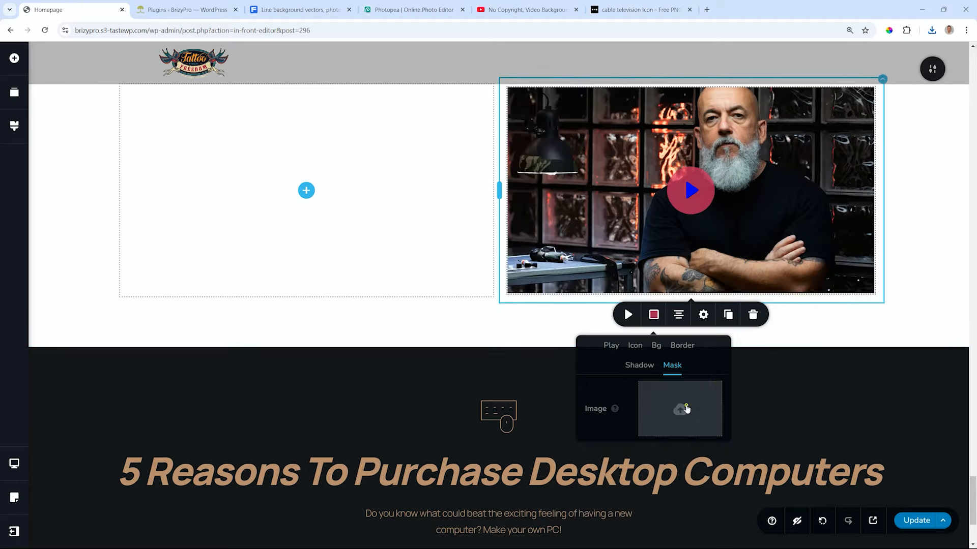
Set the red television SVG as the video's mask image.
left_click(679, 409)
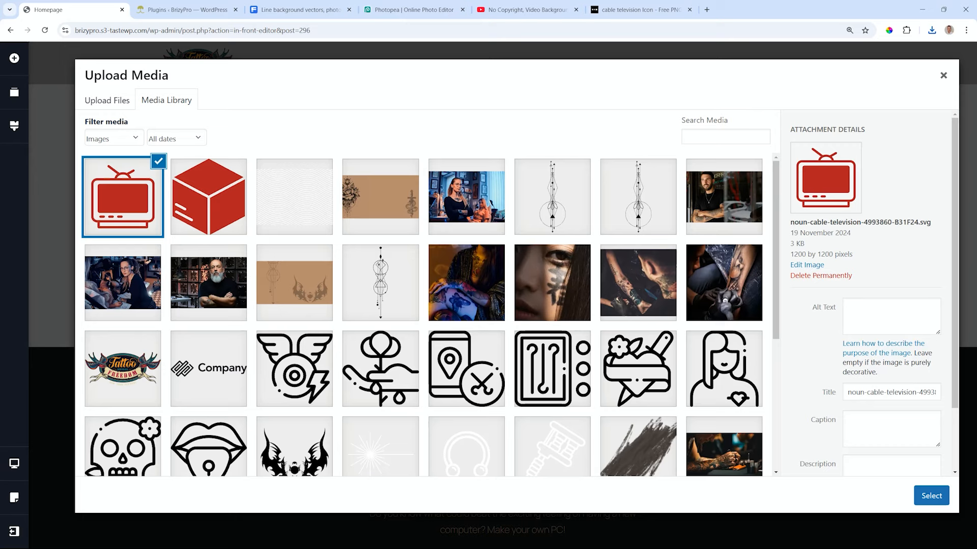
left_click(931, 496)
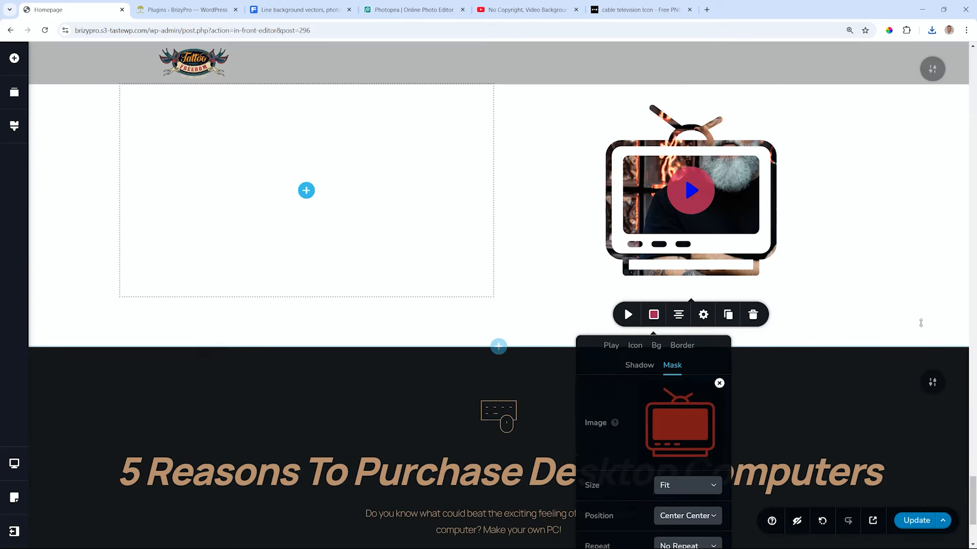
scroll("down", 3)
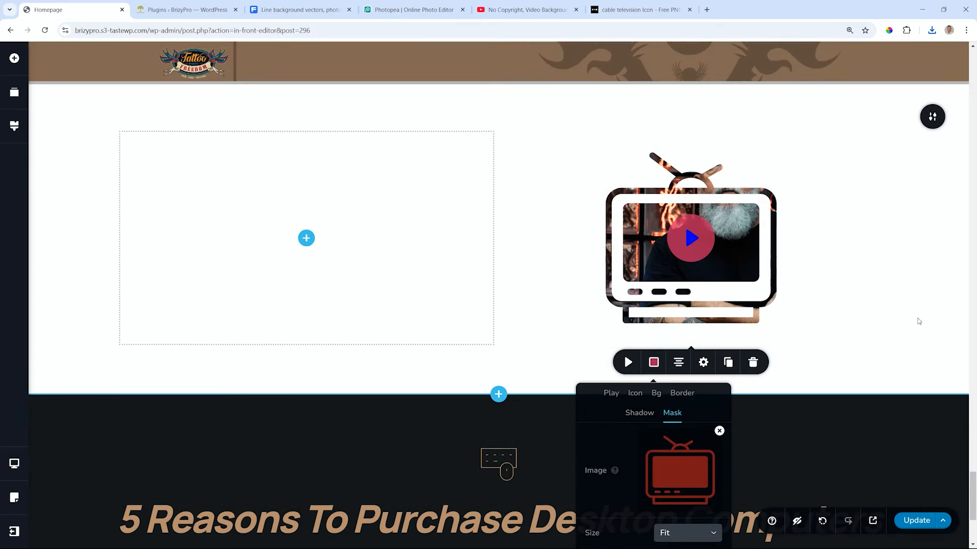
left_click(690, 238)
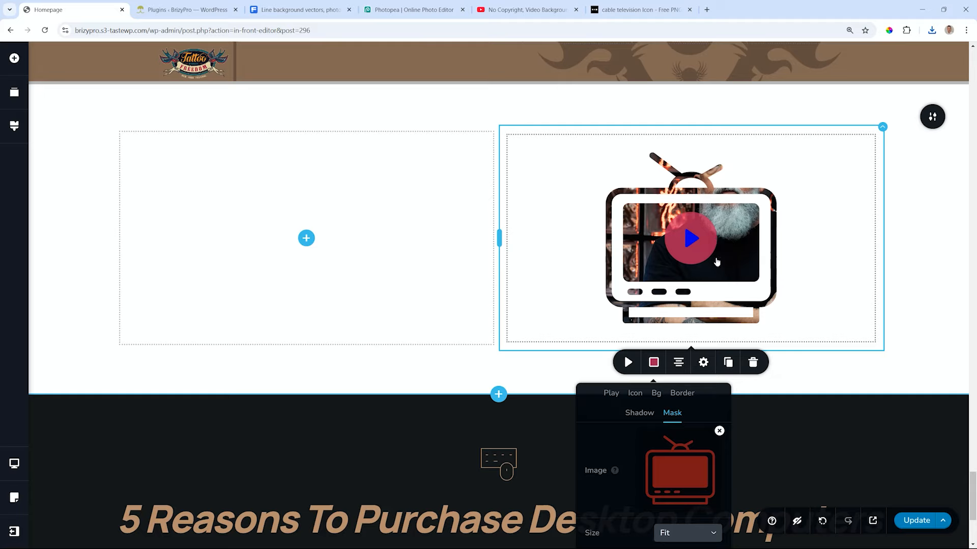